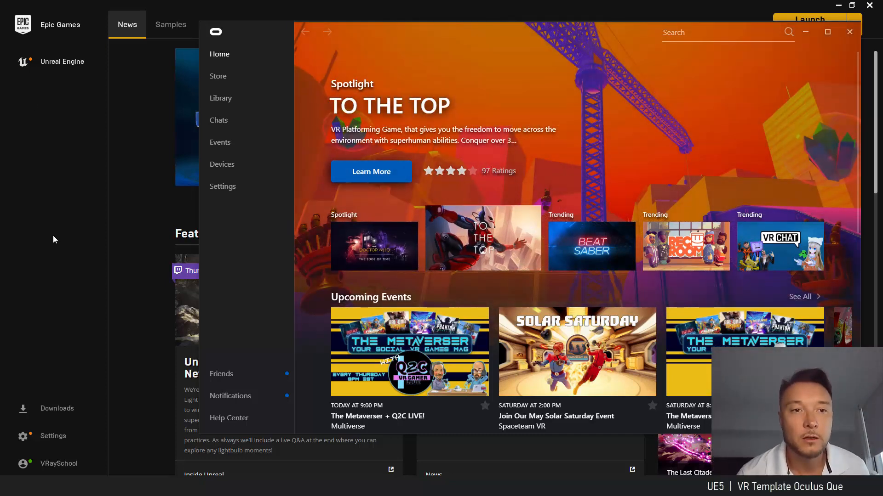
# Open the Devices page to confirm the Quest 2 and Touch controllers are connected
pyautogui.click(221, 163)
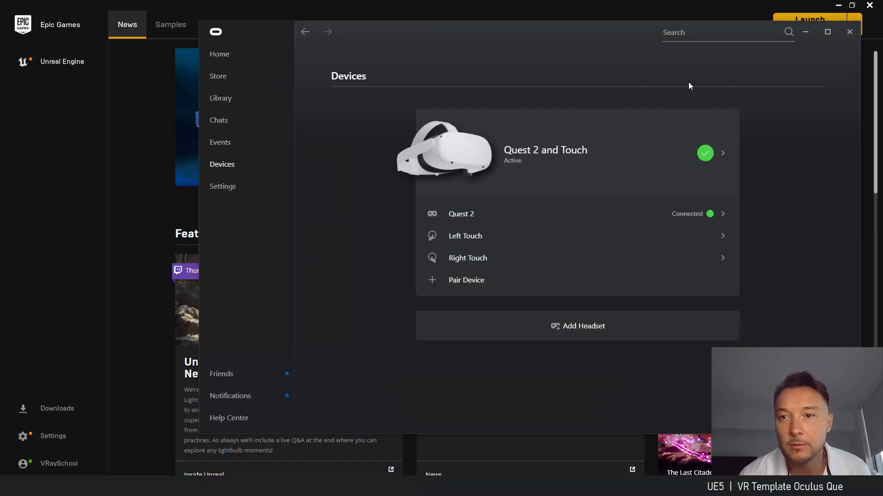
pyautogui.moveTo(715, 224)
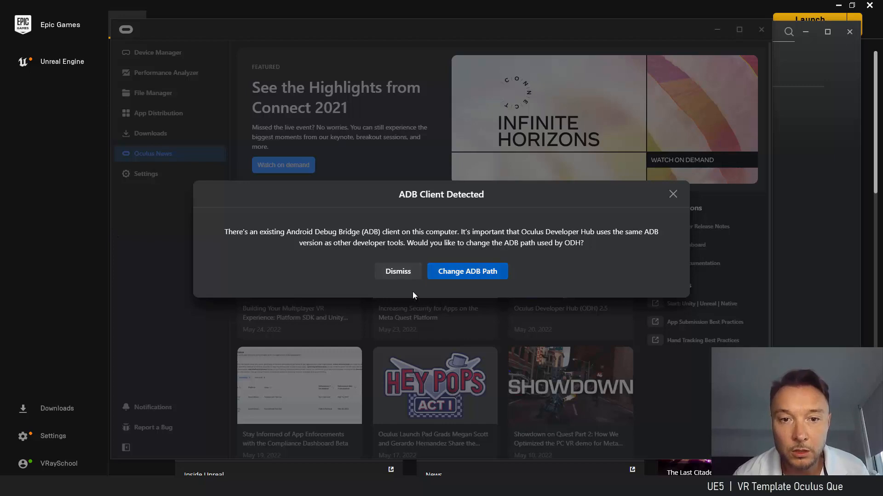
pyautogui.moveTo(673, 197)
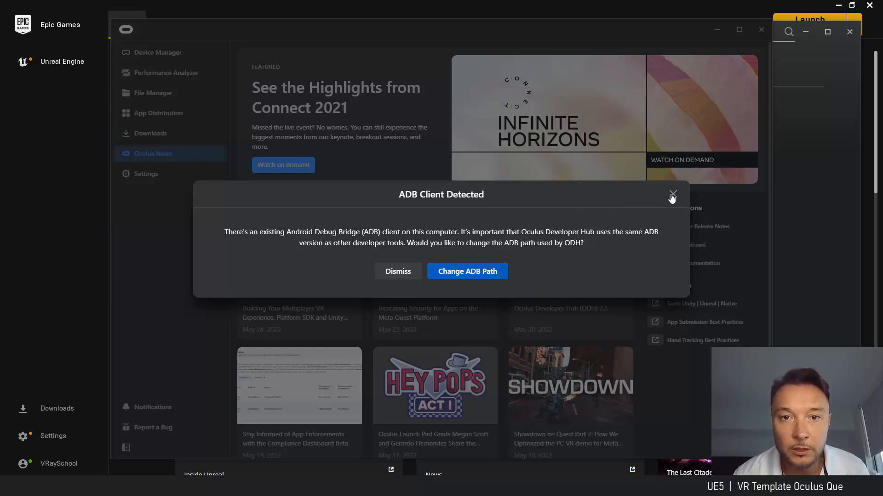
# Dismiss the ADB Client Detected warning to reveal the Quest 2 device overview
pyautogui.click(672, 195)
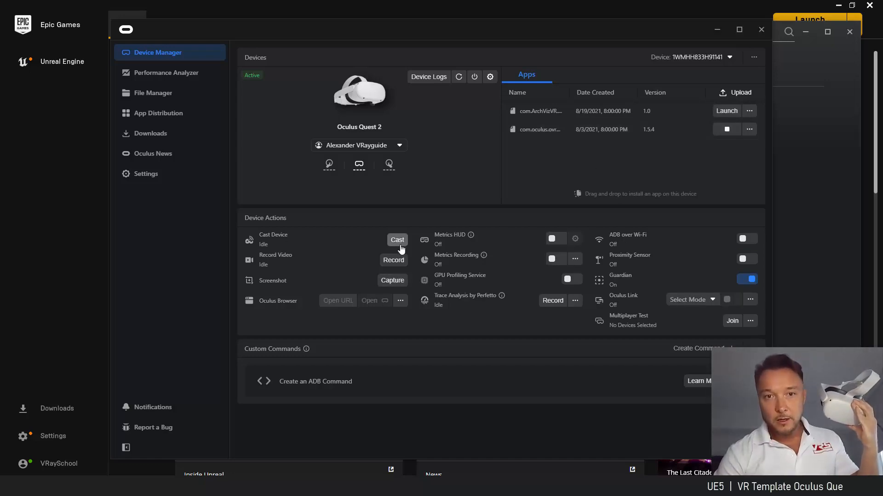
# Cast the Quest 2 headset view into Oculus Developer Hub
pyautogui.click(397, 240)
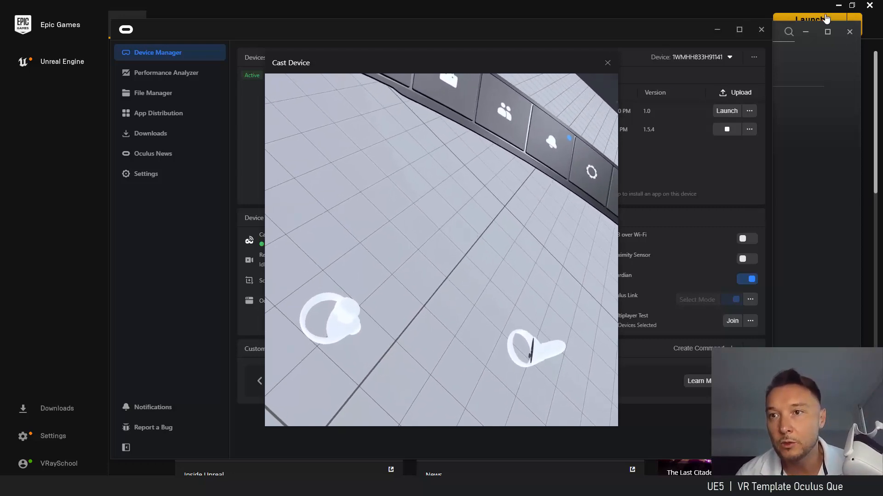
# Launch Unreal Engine 5 from the Epic Games Launcher
pyautogui.click(809, 19)
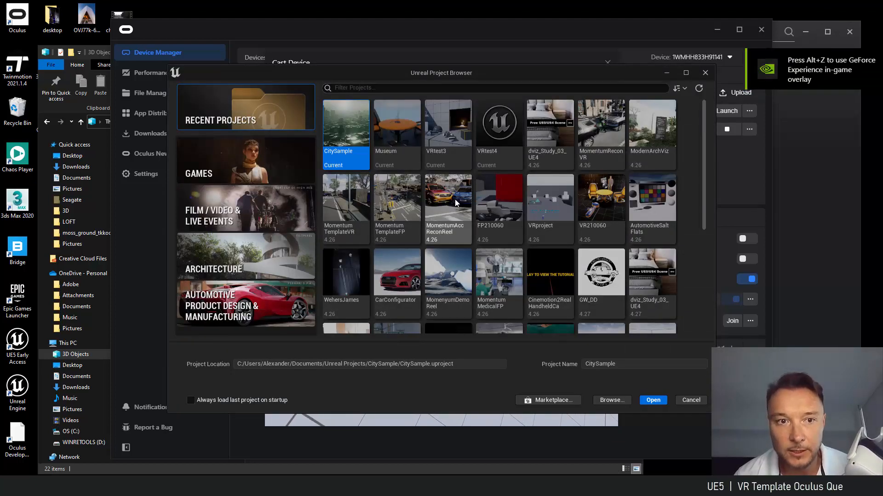
# Create a Games > Virtual Reality template project named 'virtal'
pyautogui.click(245, 161)
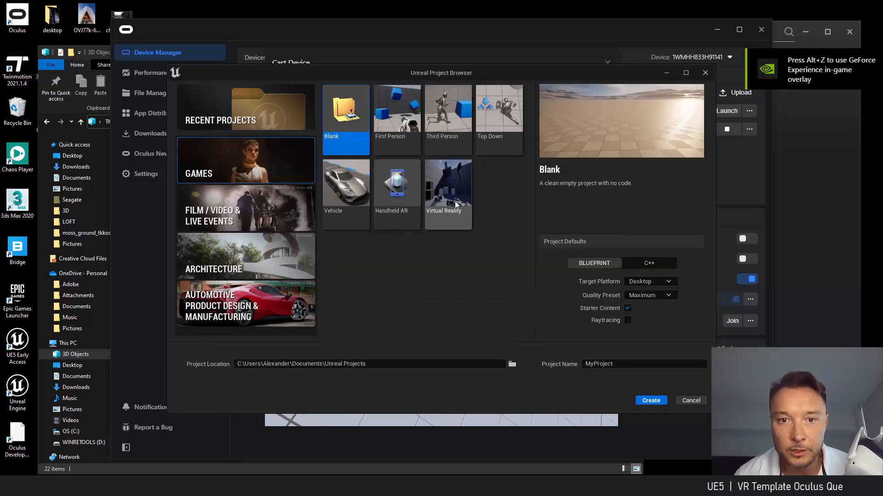
pyautogui.click(447, 185)
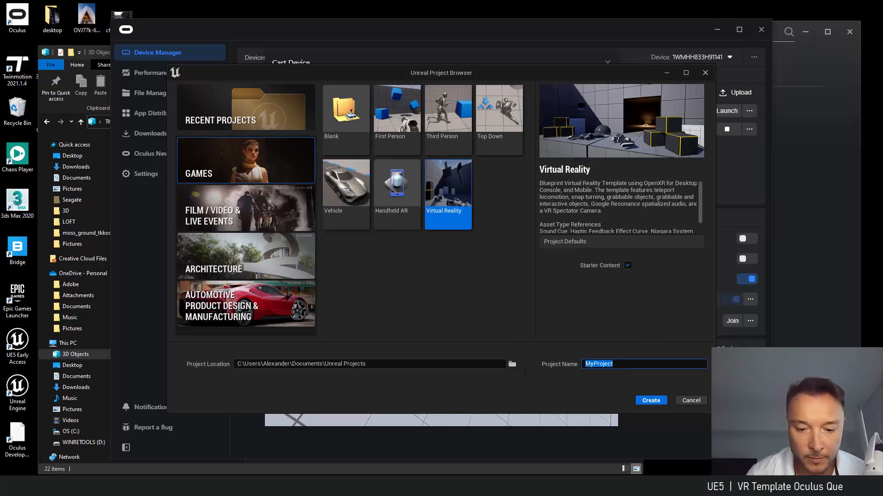
pyautogui.write('virtalreality')
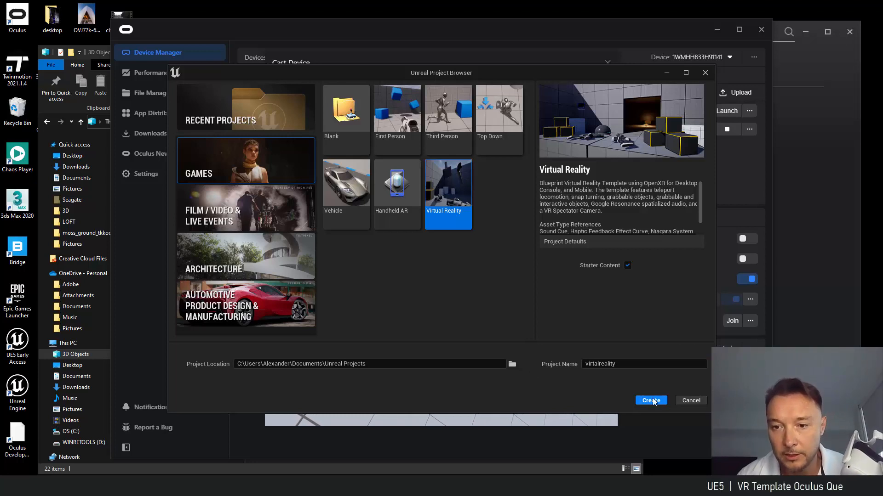
pyautogui.click(650, 400)
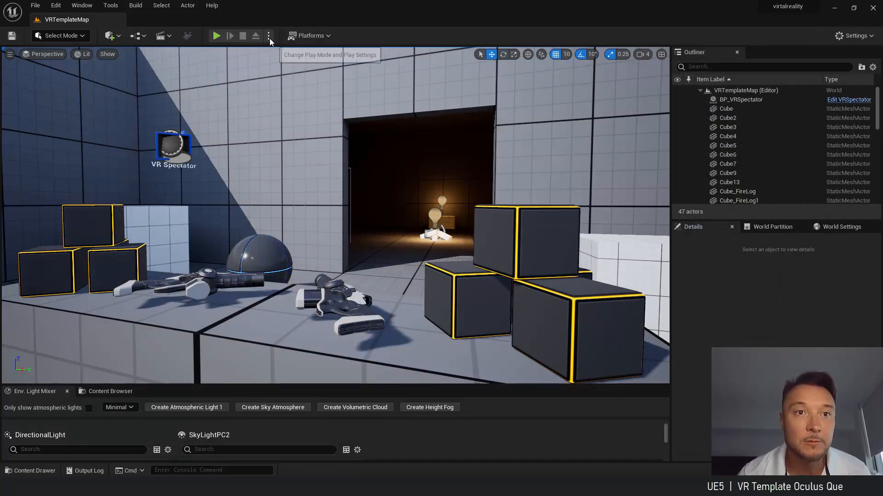
# Switch the play mode to VR Preview to run VRTemplateMap on the headset
pyautogui.click(269, 36)
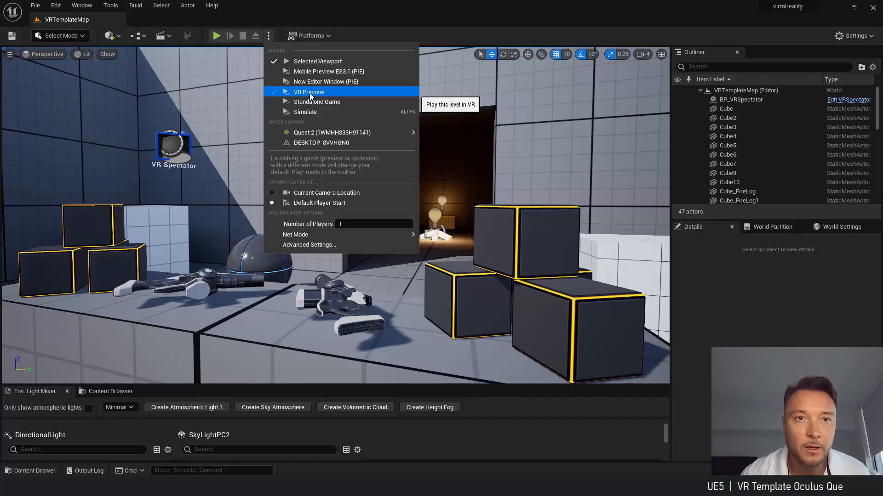
pyautogui.click(309, 92)
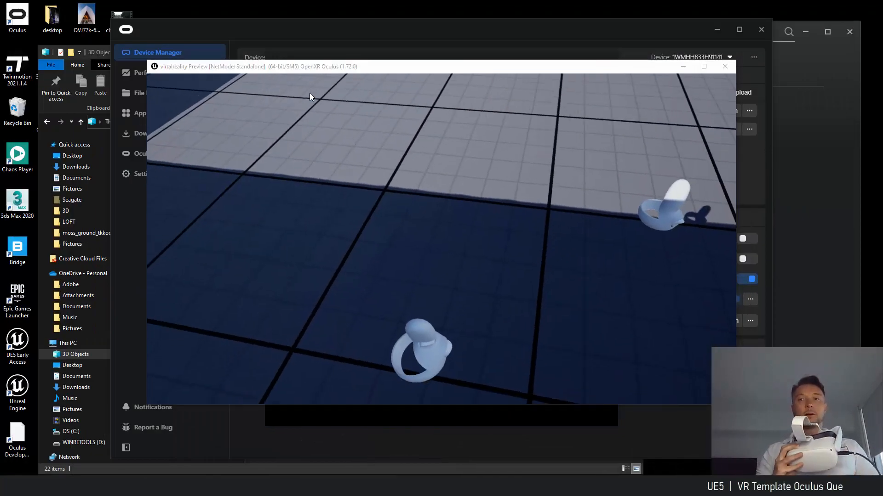